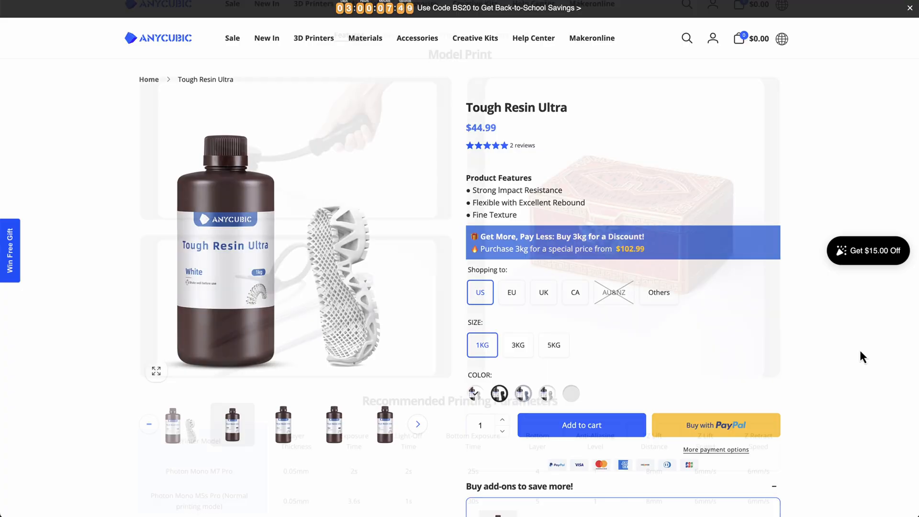
scroll(down, 3)
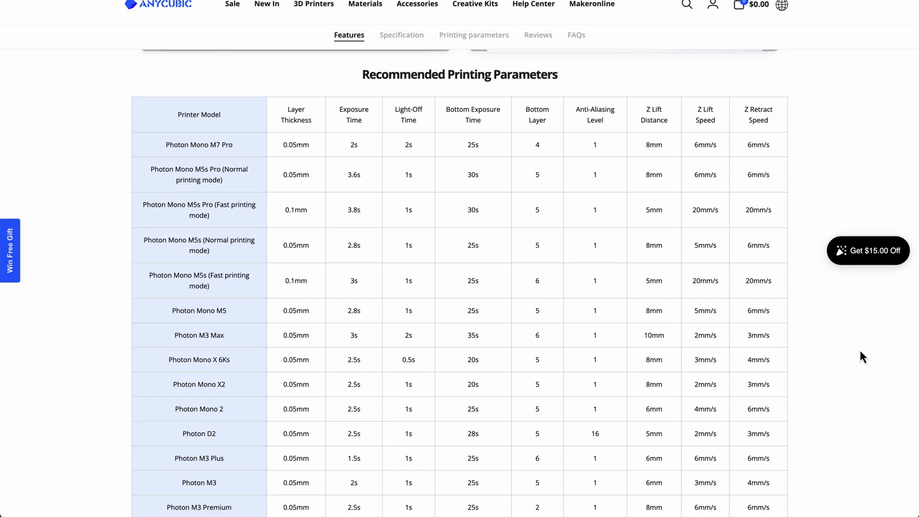
scroll(down, 3)
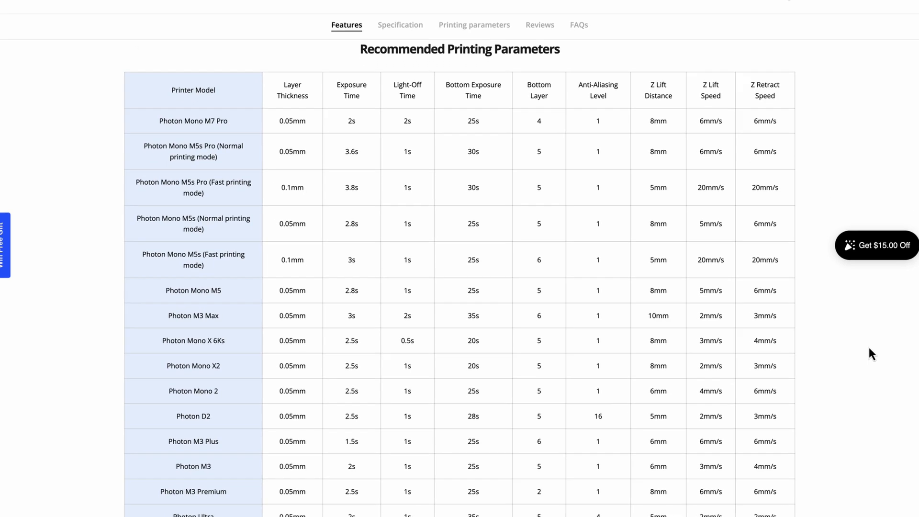